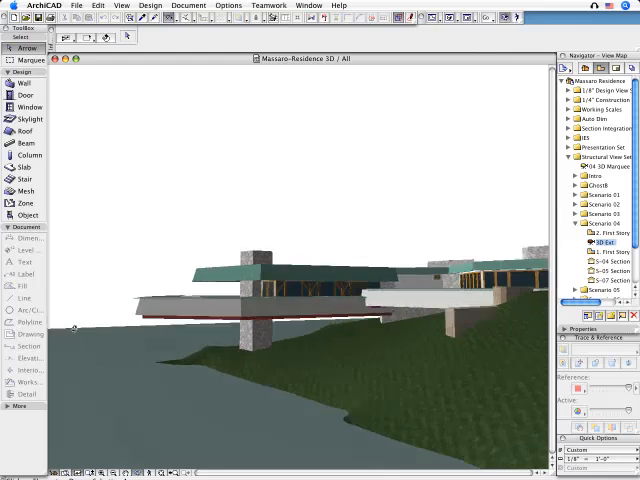
Switch from the 3D model to the independent detail worksheet holding the S-05 section marker.
double_click(602, 272)
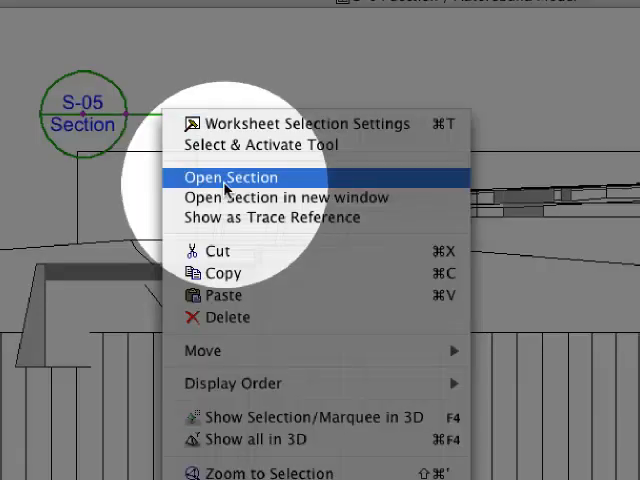
left_click(232, 176)
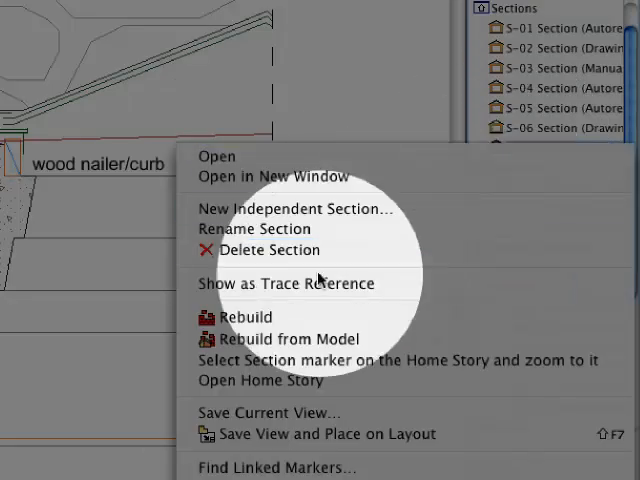
mouse_move(288, 284)
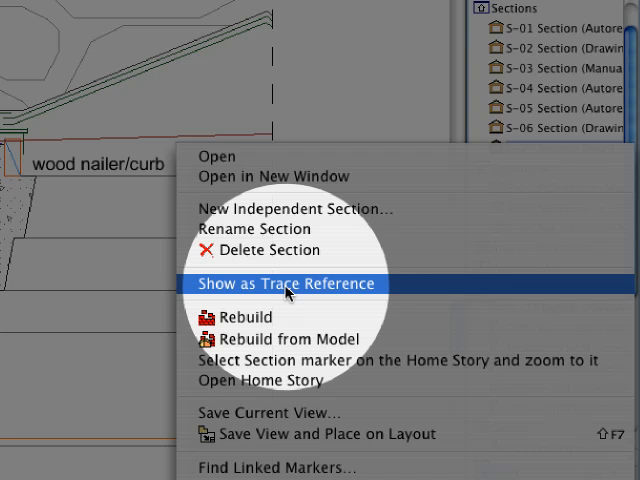
Show the linked S-05 model section as a trace reference beneath the worksheet drawing.
left_click(288, 284)
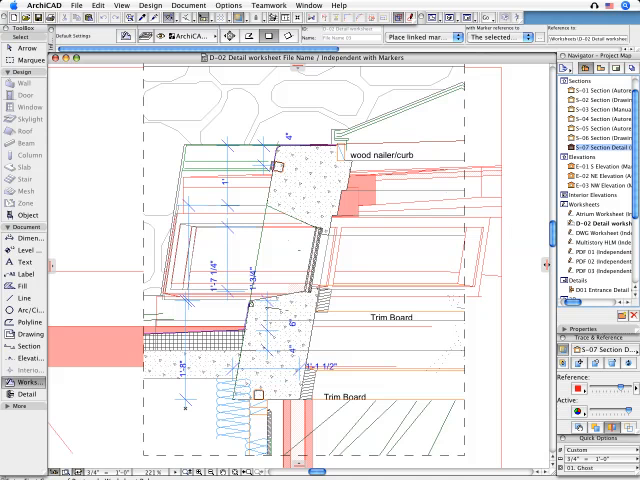